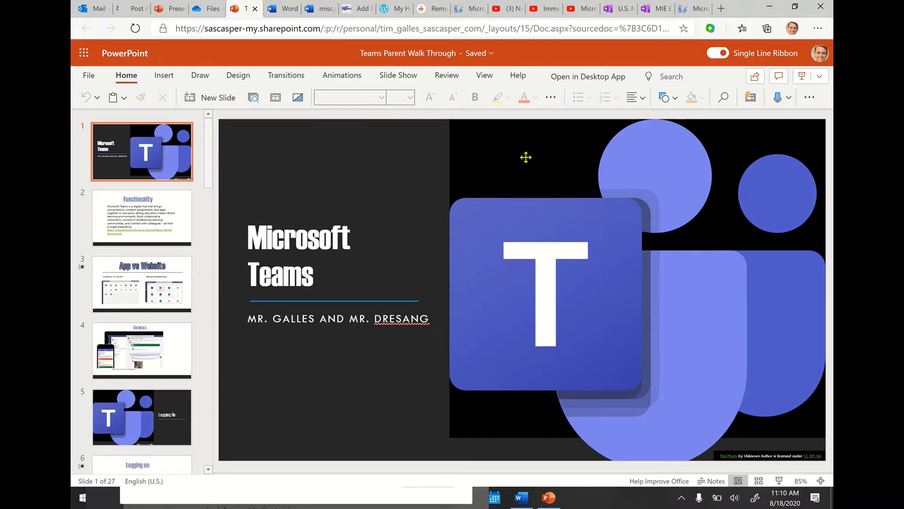
mouse_move(452, 104)
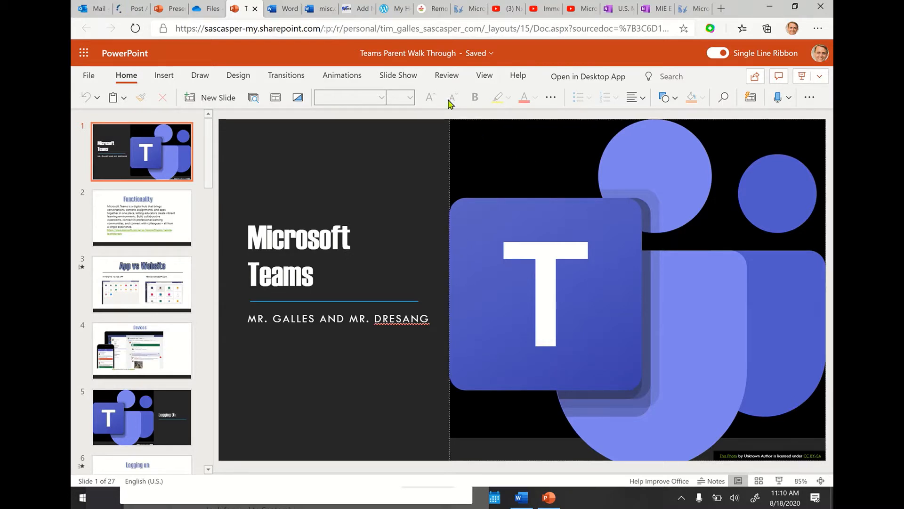
Show the Slide Show ribbon options for the Teams Parent Walk Through deck
click(398, 76)
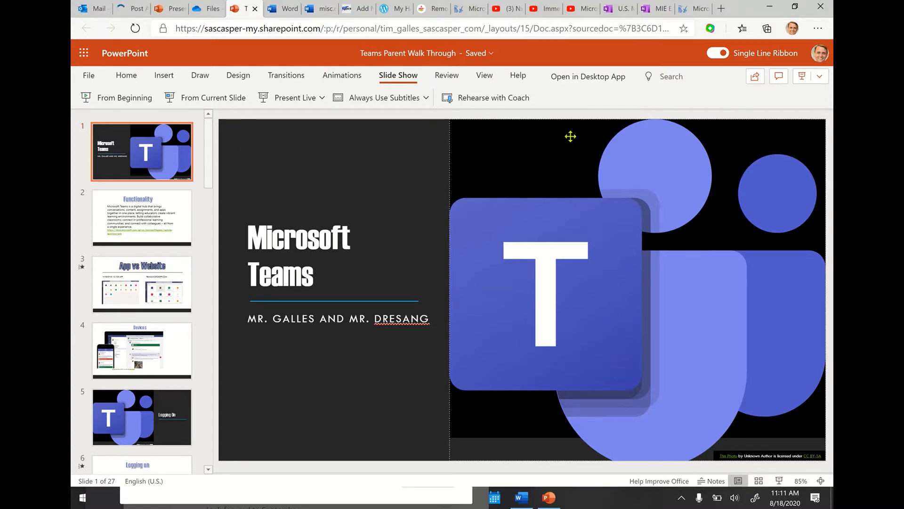
mouse_move(475, 100)
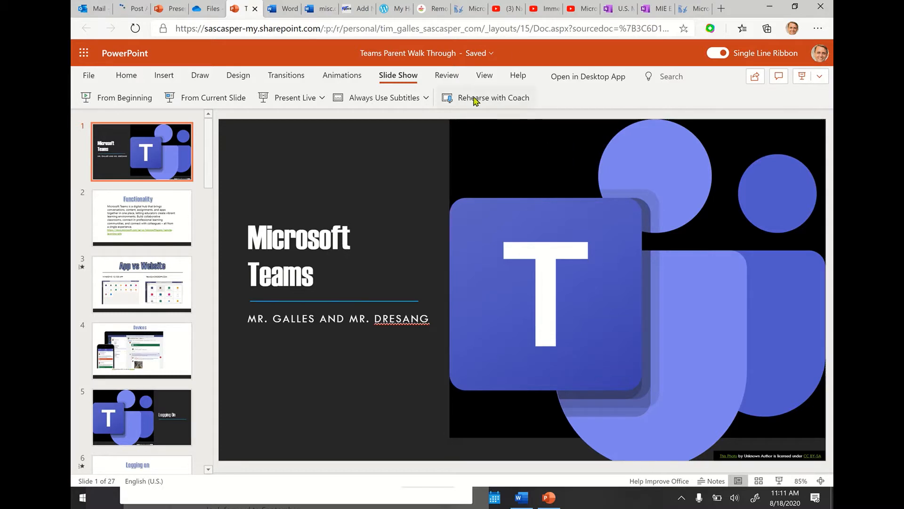
mouse_move(476, 101)
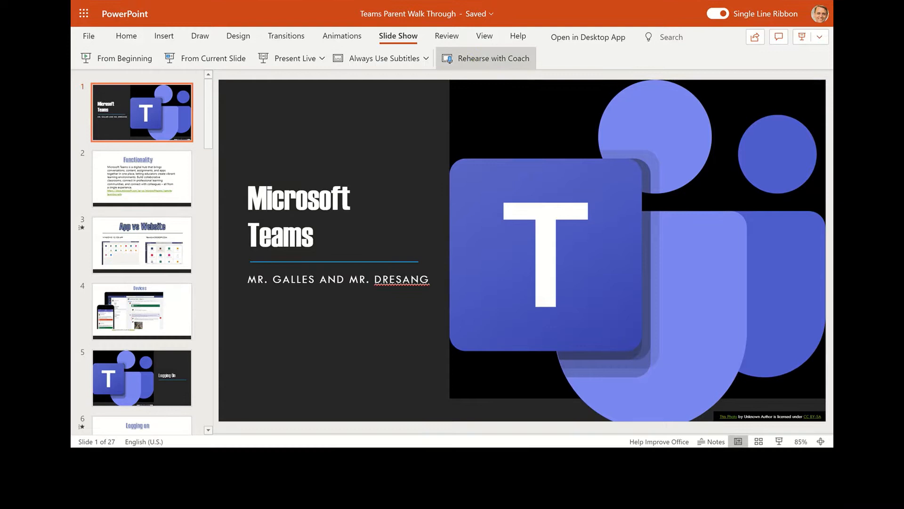
Launch Rehearse with Coach so the title slide fills the screen with the welcome panel
click(123, 58)
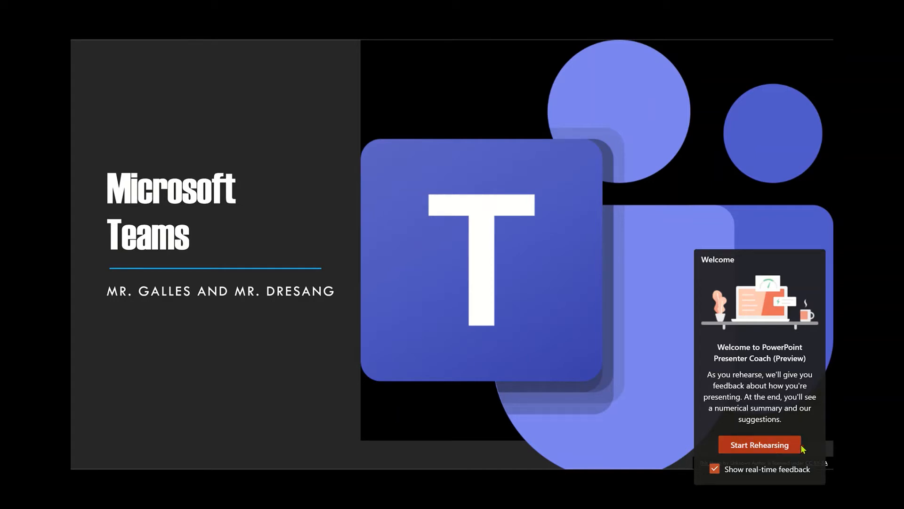
Start the rehearsal with real-time feedback on slide 1 of 27
click(759, 445)
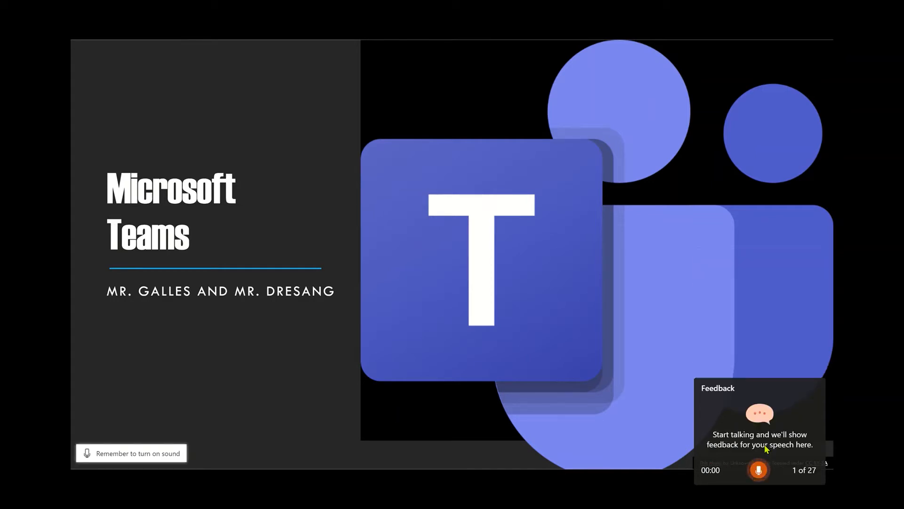
mouse_move(598, 442)
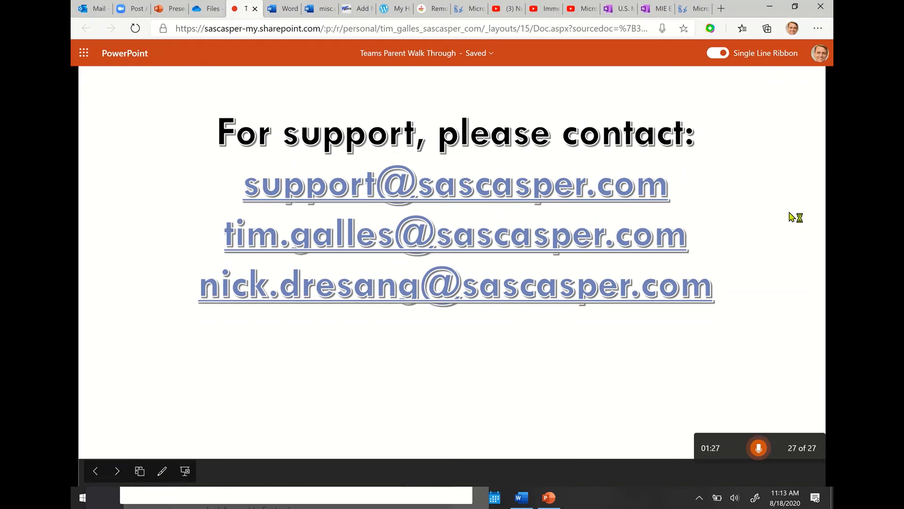
mouse_move(362, 415)
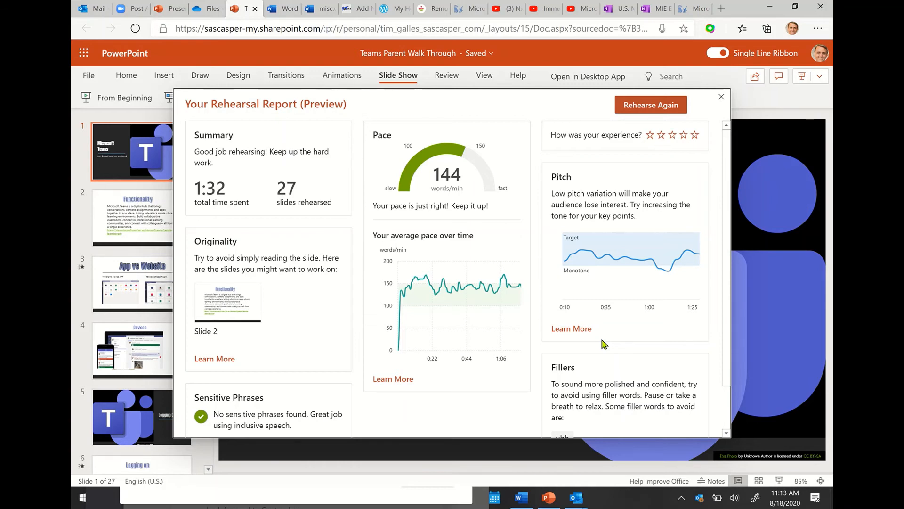
scroll(down, 3)
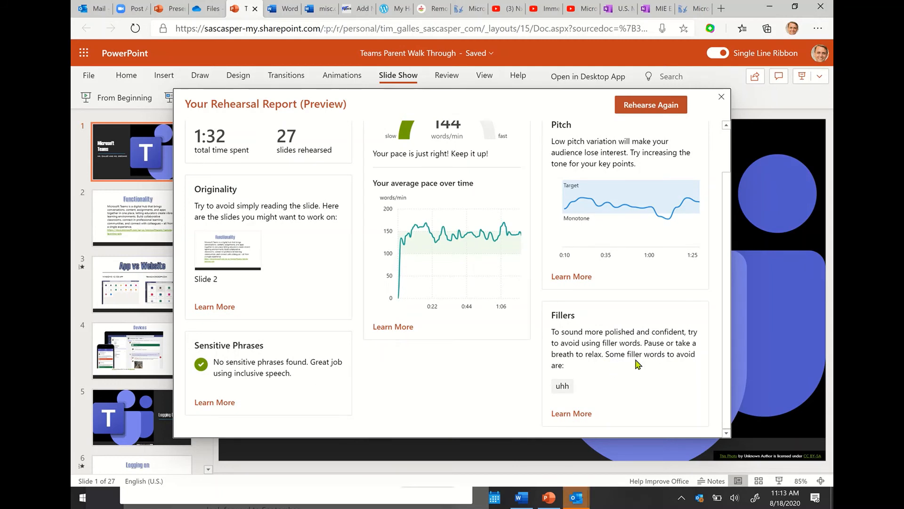
scroll(up, 3)
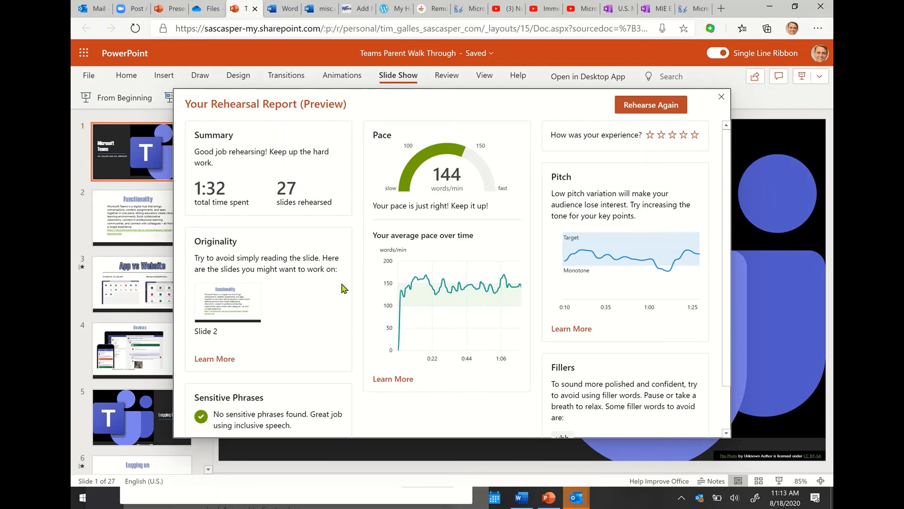
scroll(down, 3)
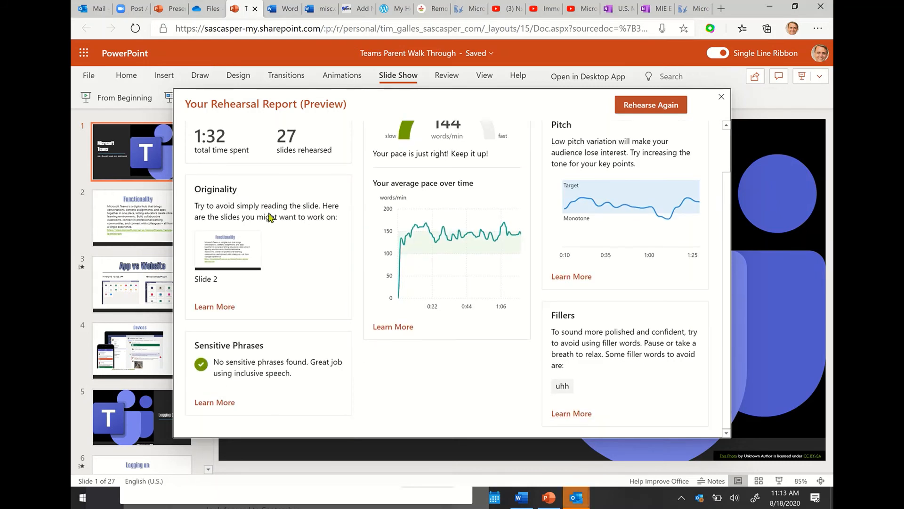
mouse_move(253, 274)
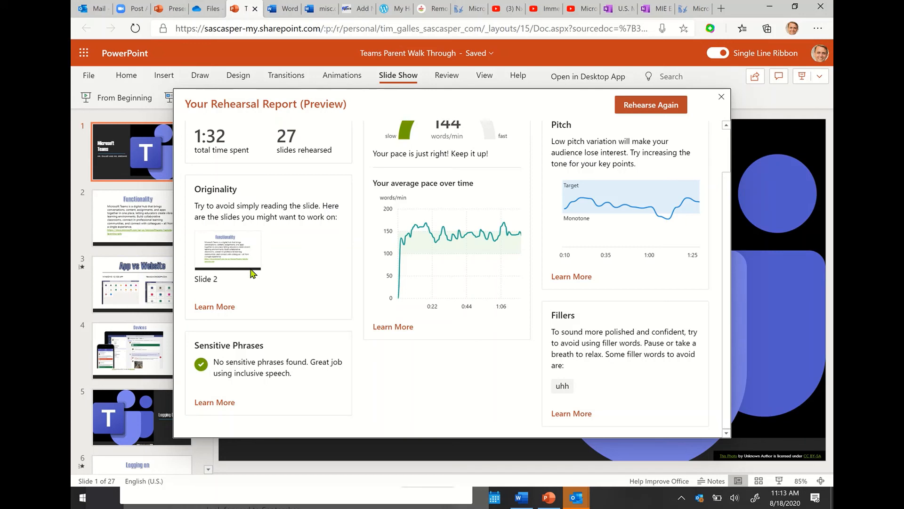
mouse_move(270, 375)
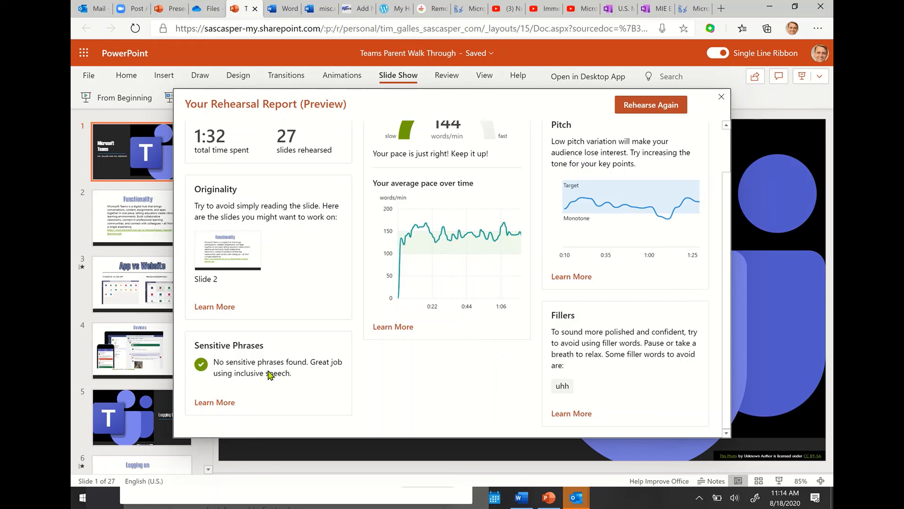
scroll(up, 3)
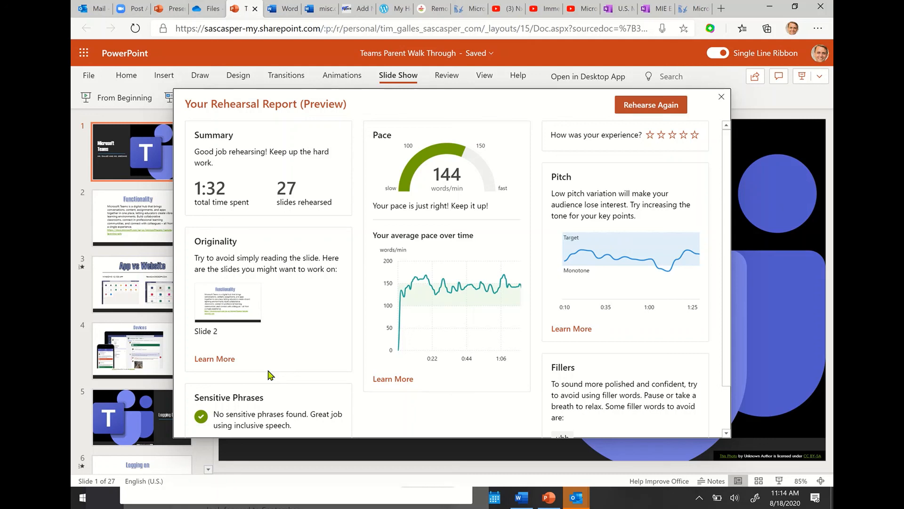
mouse_move(430, 78)
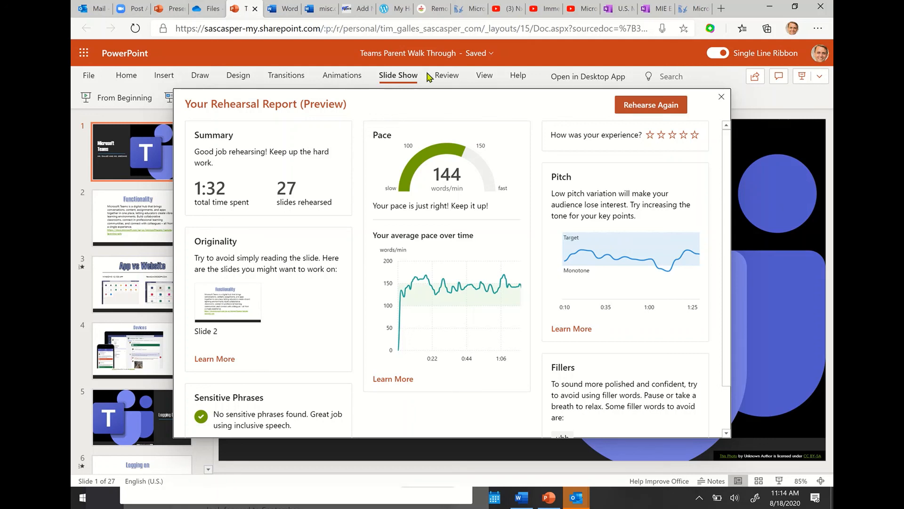